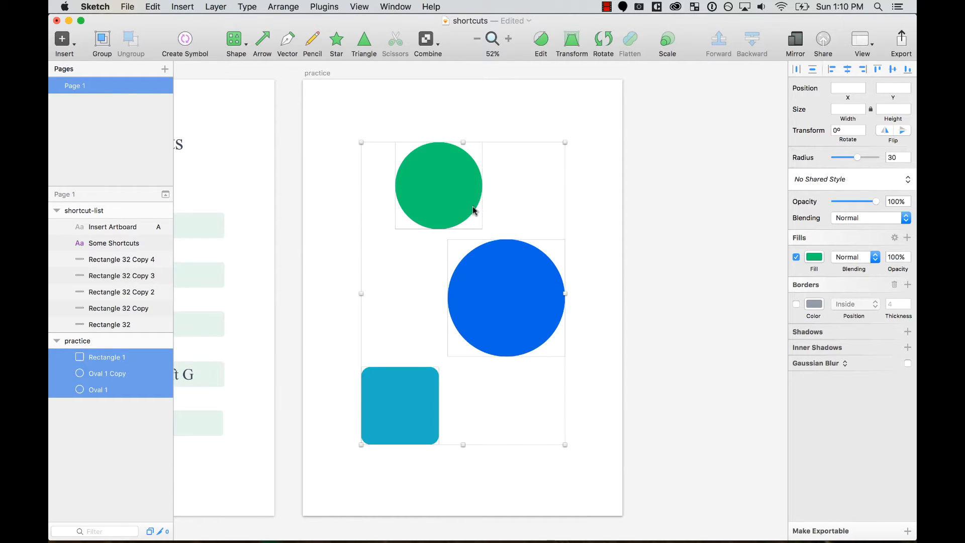
{"action": "mouse_move", "coordinate": [421, 31]}
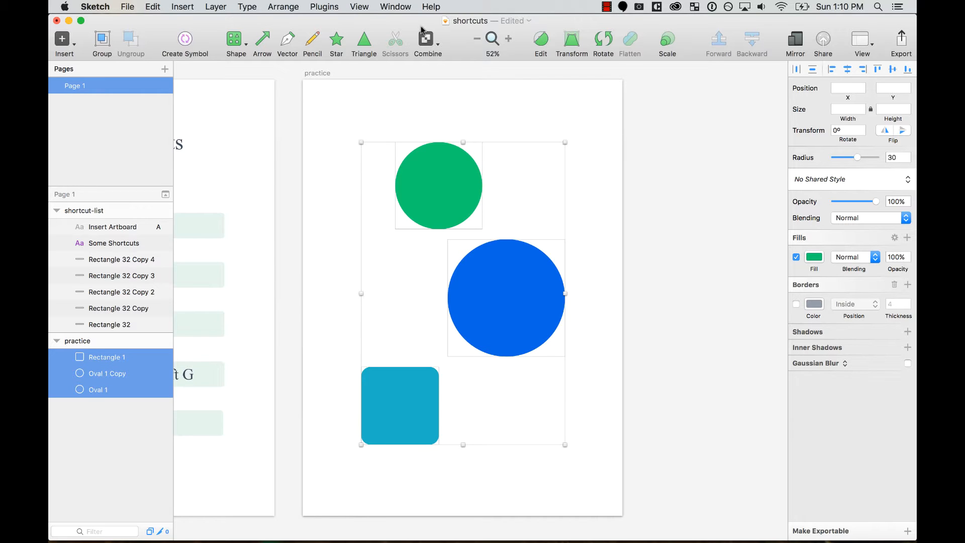
Step: Show the Arrange menu's Align Objects options for the three selected shapes
{"action": "left_click", "coordinate": [431, 7]}
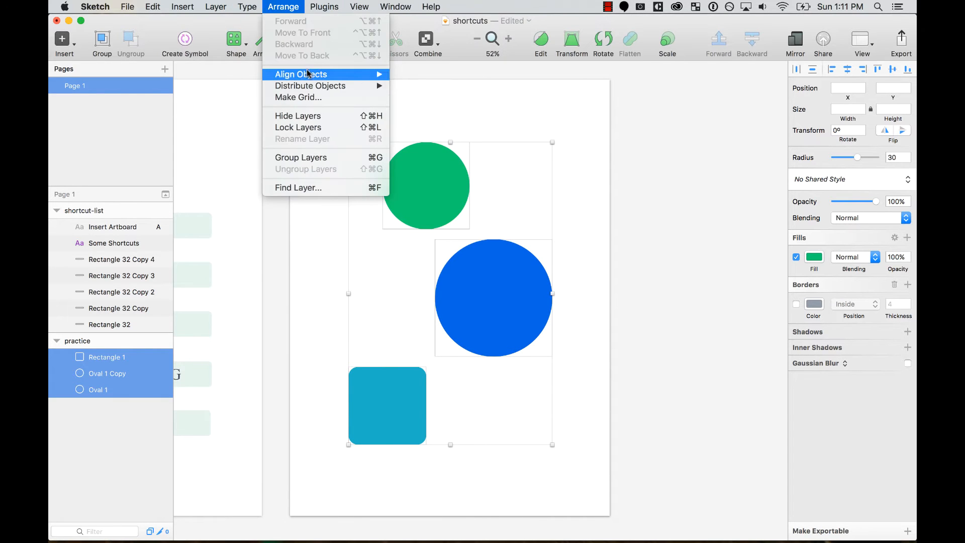
Step: Dismiss and reopen the Arrange menu to review the Horizontally and Vertically align options
{"action": "left_click", "coordinate": [443, 94]}
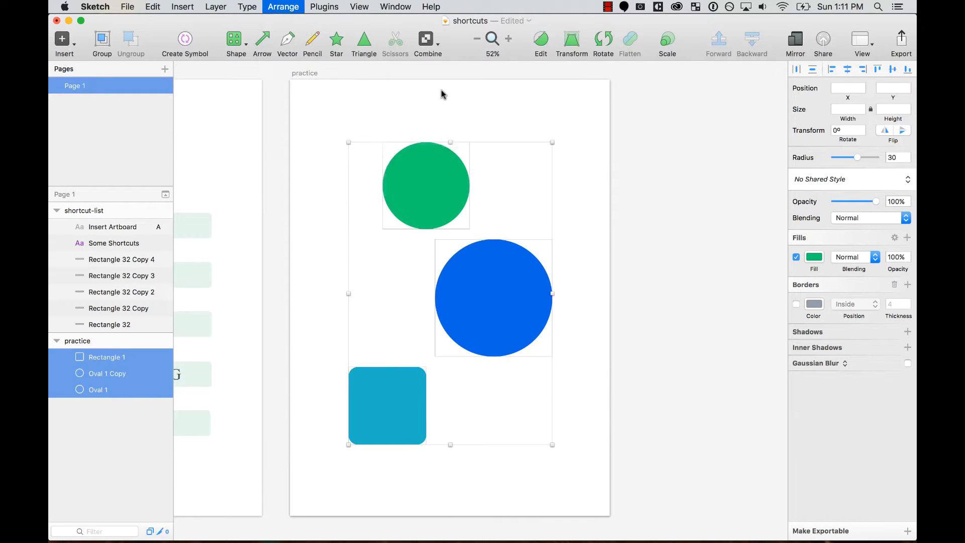
{"action": "left_click", "coordinate": [284, 7]}
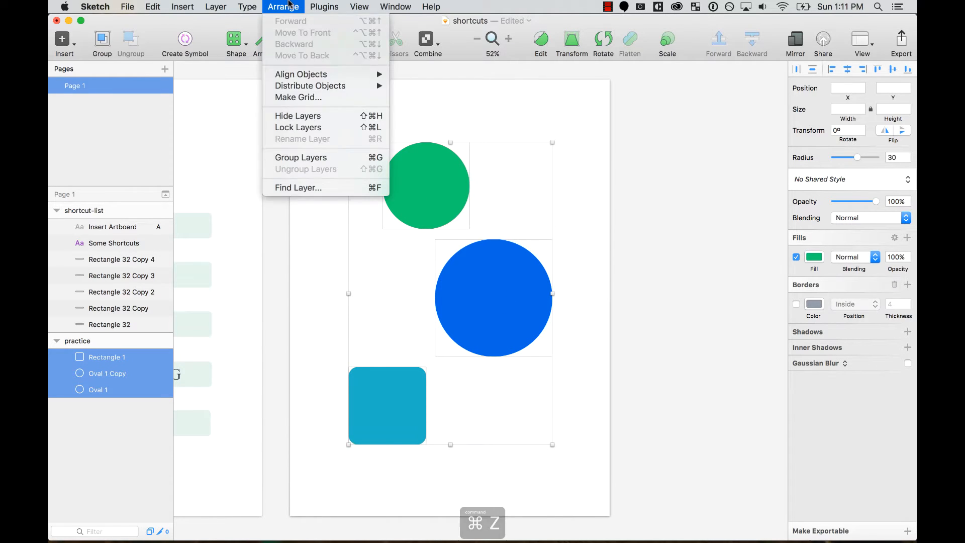
{"action": "mouse_move", "coordinate": [300, 73]}
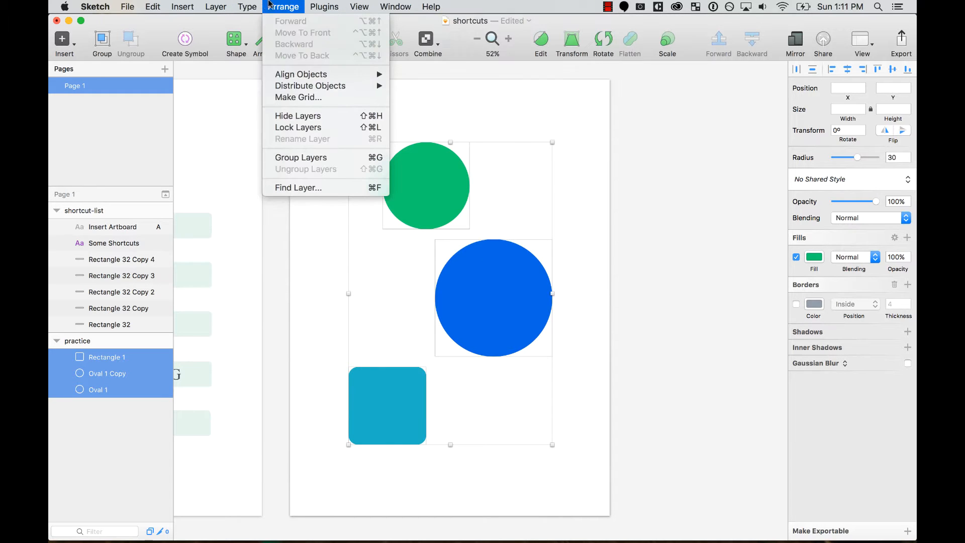
{"action": "mouse_move", "coordinate": [300, 74]}
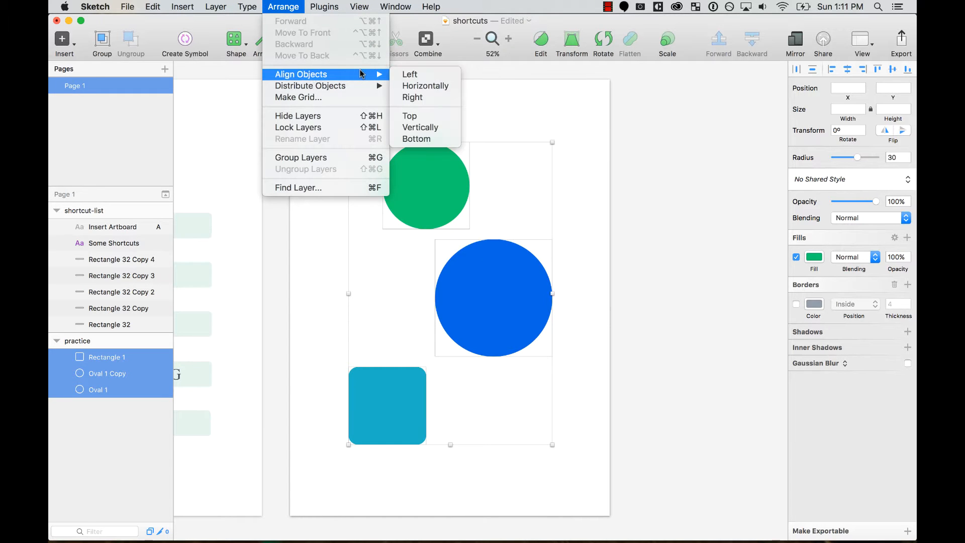
{"action": "mouse_move", "coordinate": [424, 85]}
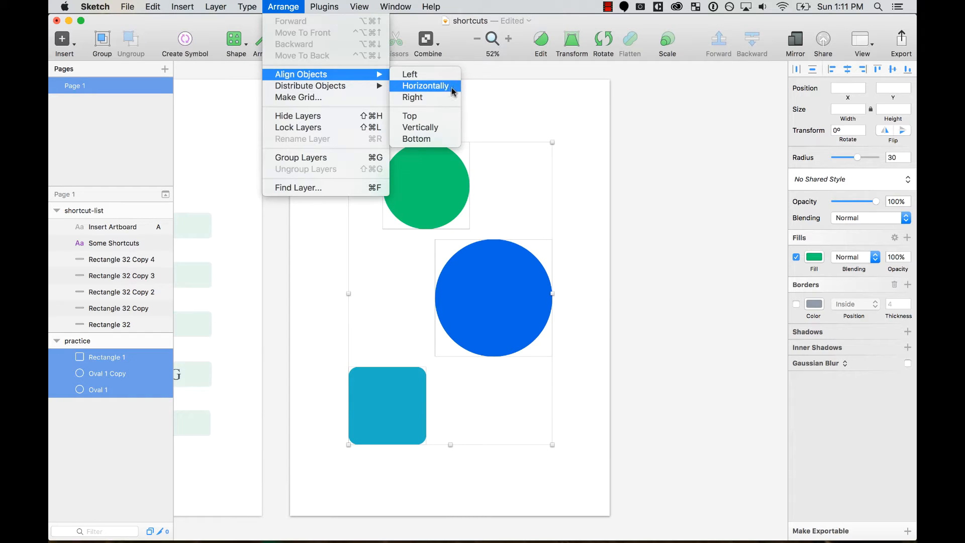
{"action": "mouse_move", "coordinate": [446, 92]}
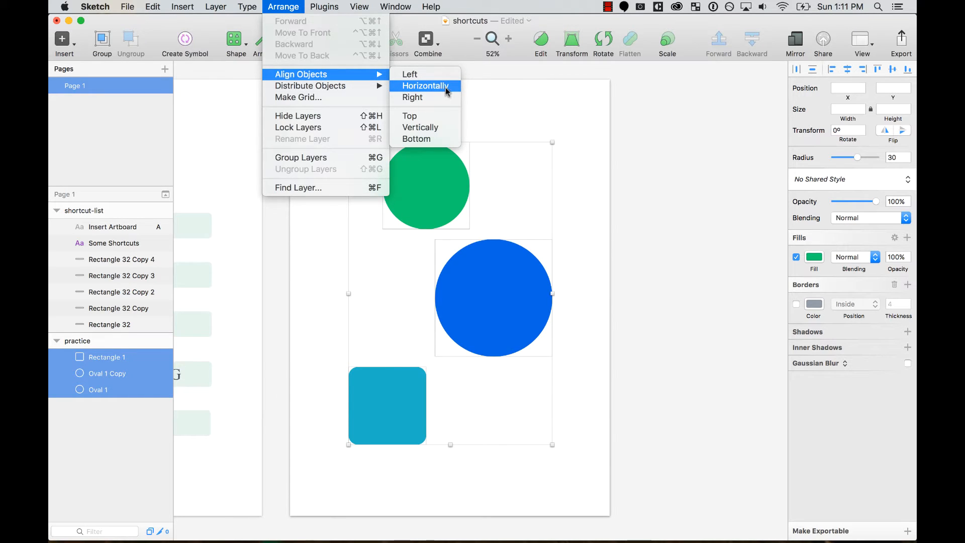
{"action": "mouse_move", "coordinate": [420, 127]}
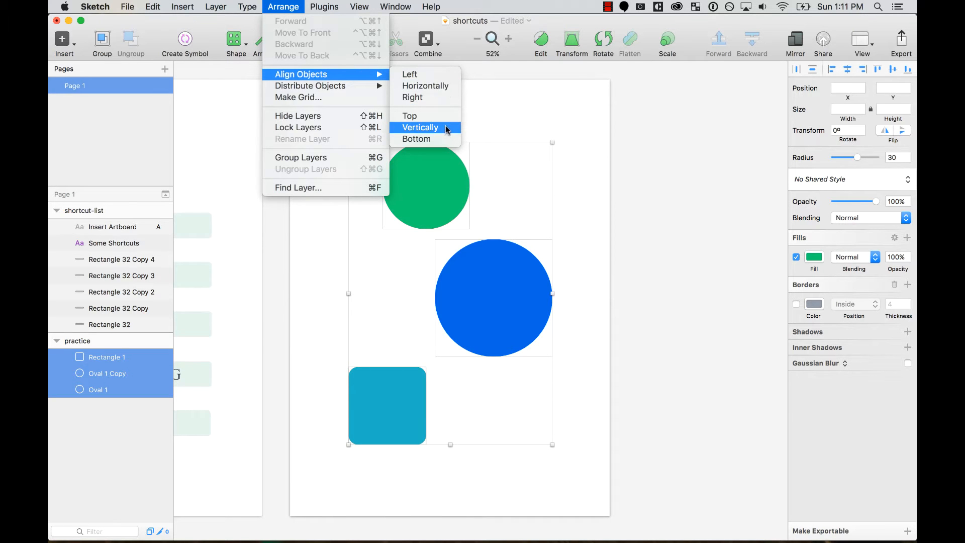
{"action": "mouse_move", "coordinate": [558, 103]}
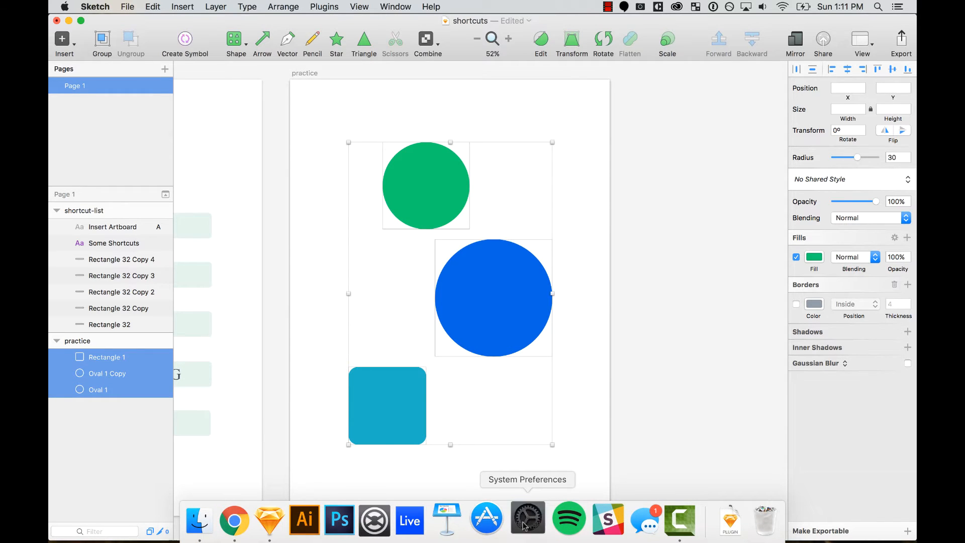
Step: In System Preferences, search 'key' and reach Keyboard > Shortcuts > App Shortcuts
{"action": "left_click", "coordinate": [528, 518]}
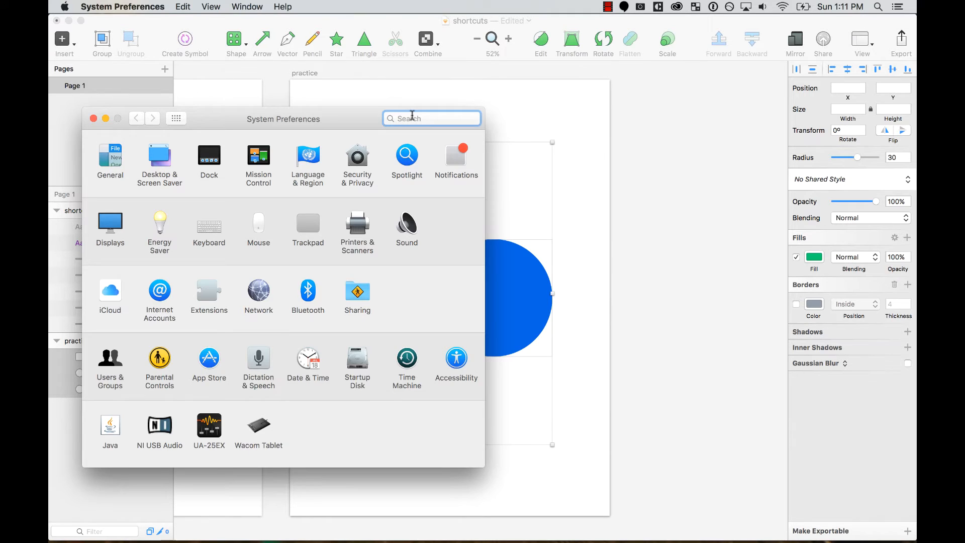
{"action": "type", "text": "key"}
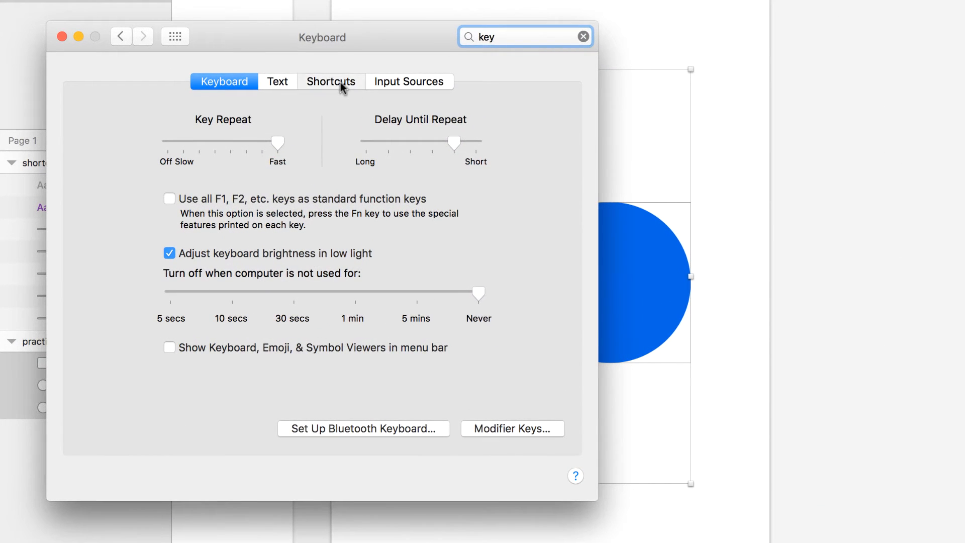
{"action": "left_click", "coordinate": [331, 81]}
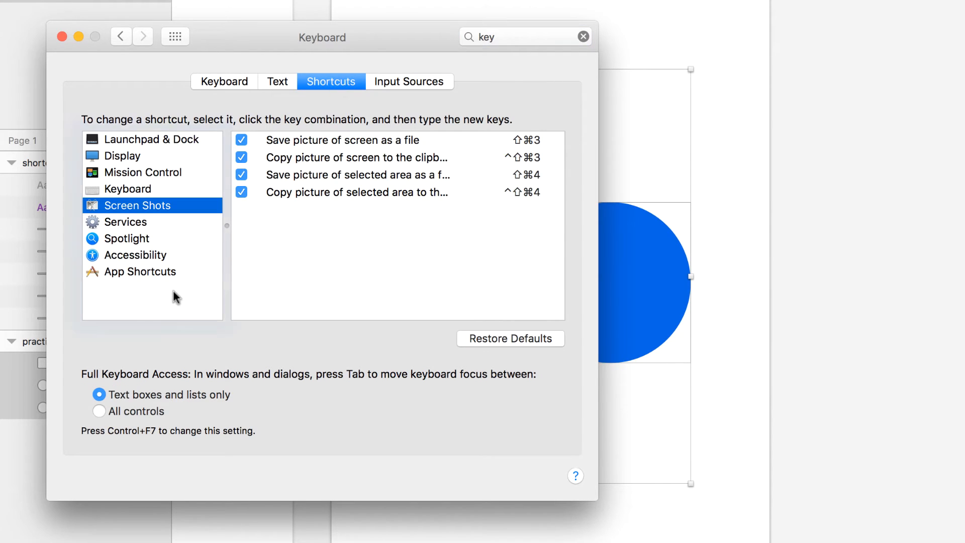
{"action": "left_click", "coordinate": [140, 271]}
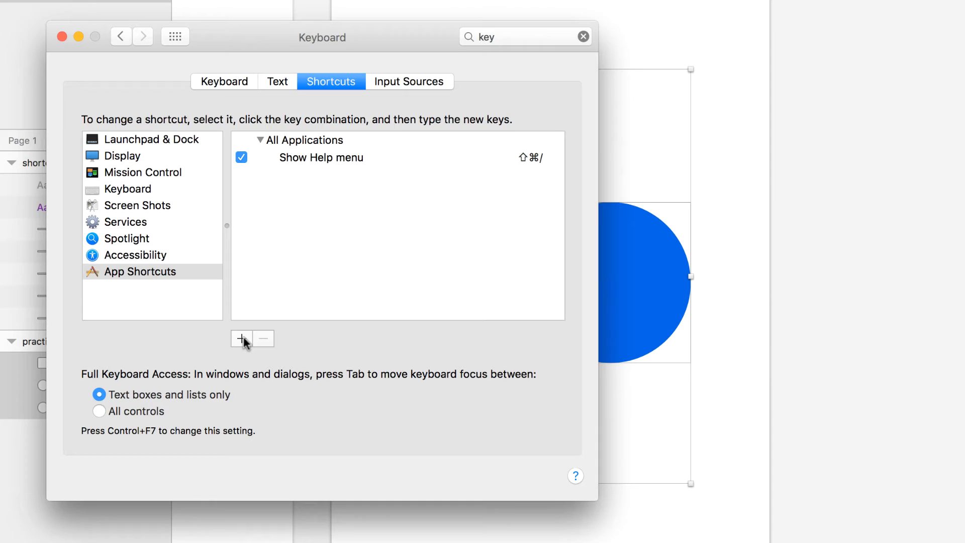
Step: Add a Sketch app shortcut ⌘4 for the Horizontally menu command
{"action": "left_click", "coordinate": [241, 339]}
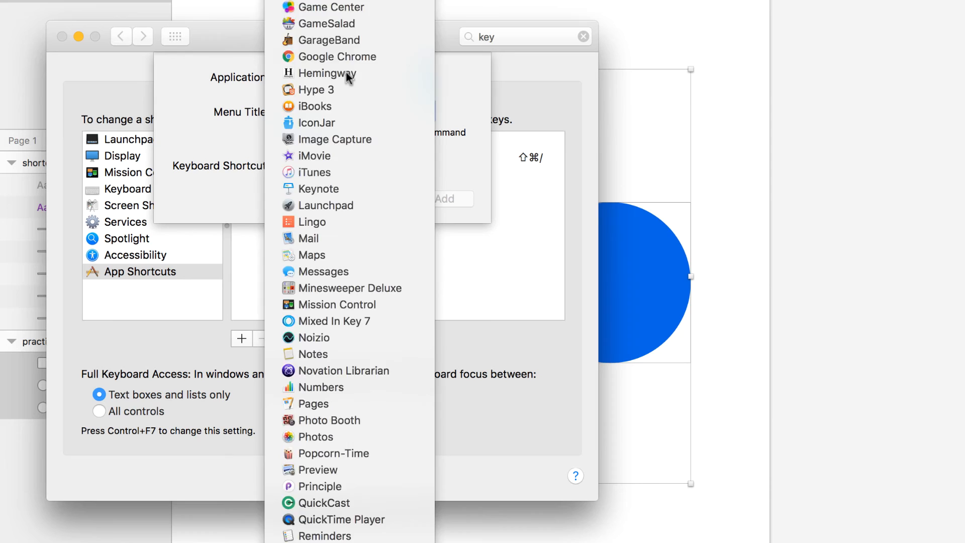
{"action": "type", "text": "Ali"}
{"action": "type", "text": "Horizontally"}
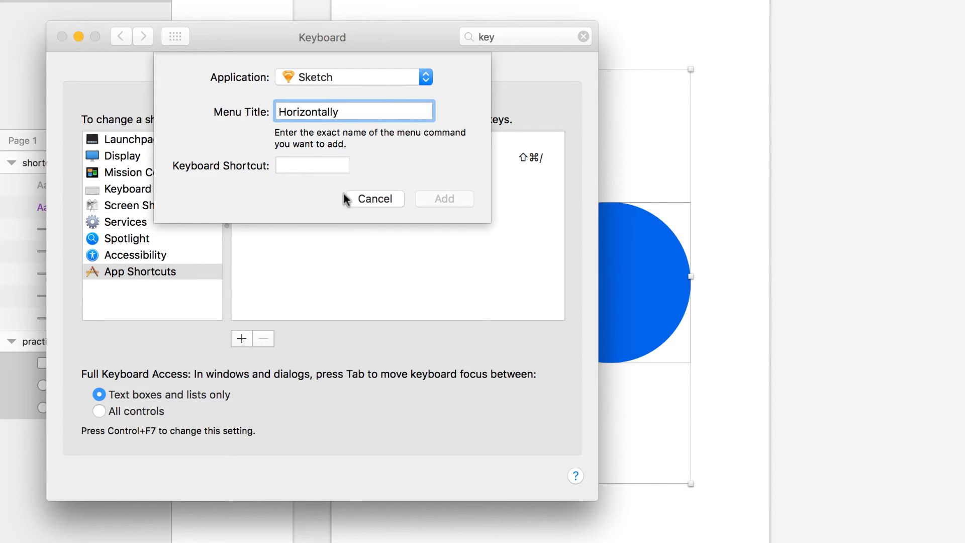
{"action": "left_click", "coordinate": [312, 165]}
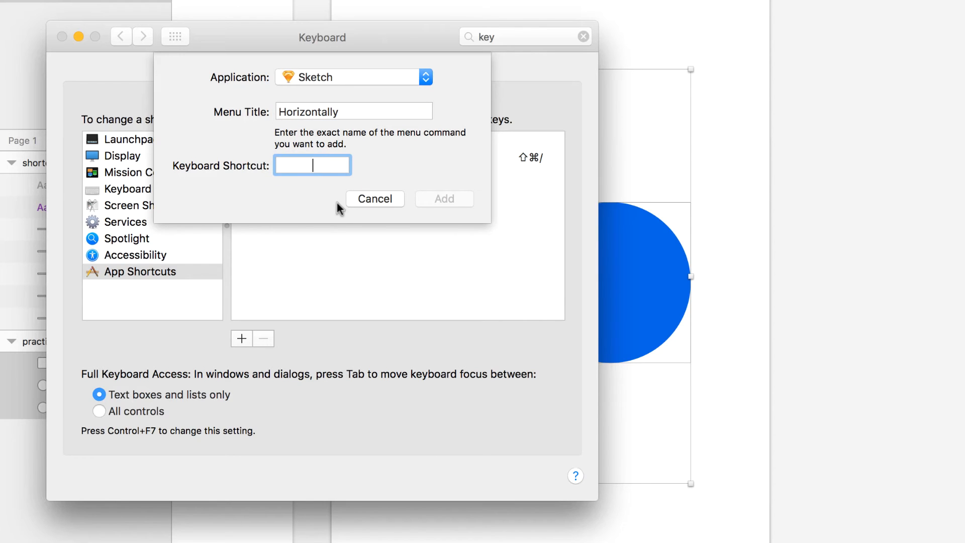
{"action": "key", "text": "cmd+4"}
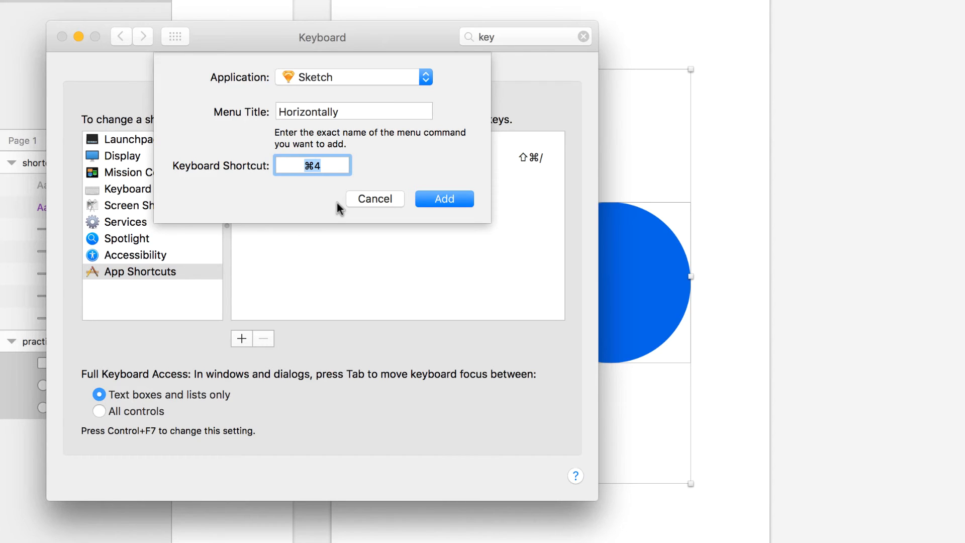
{"action": "left_click", "coordinate": [443, 198]}
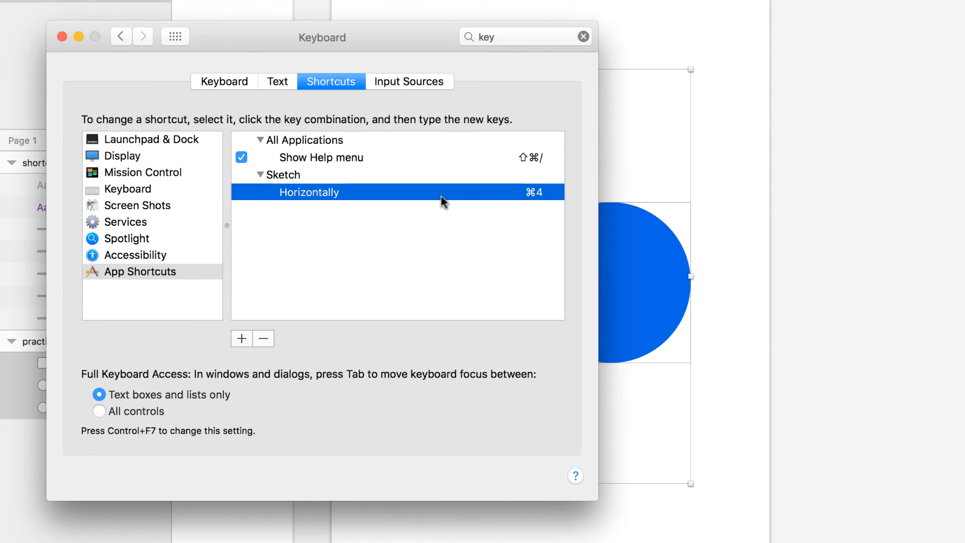
Step: Add a second Sketch app shortcut ⌘5 for the Vertically menu command
{"action": "left_click", "coordinate": [240, 338]}
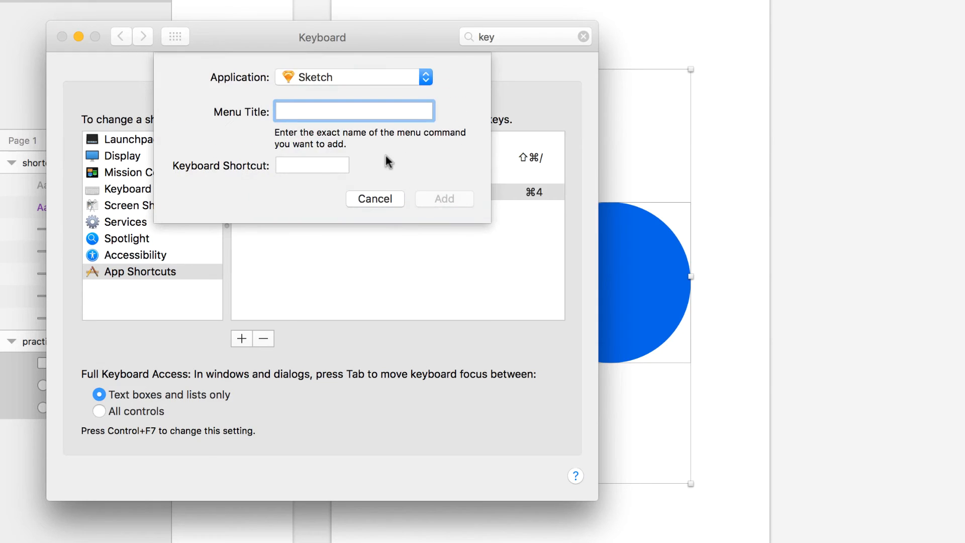
{"action": "type", "text": "Verticall"}
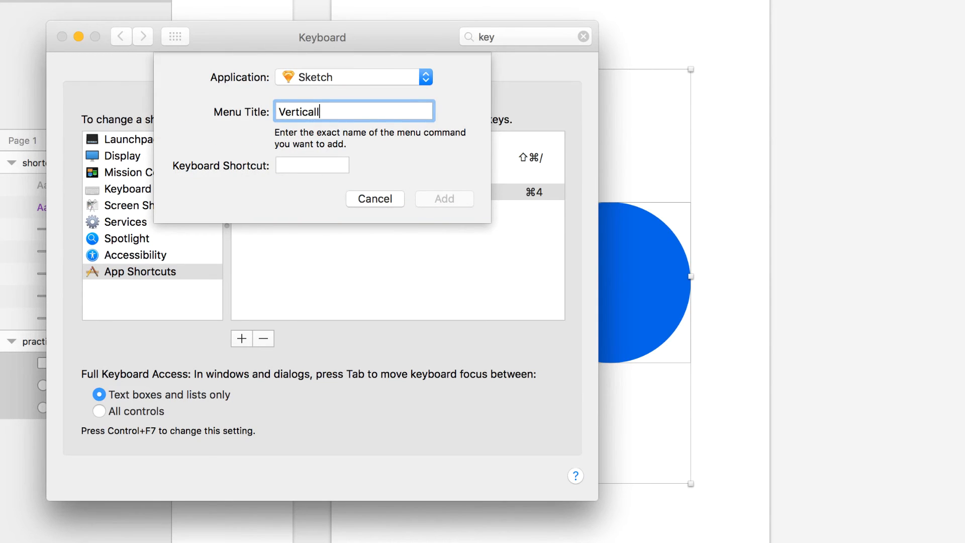
{"action": "key", "text": "cmd+5"}
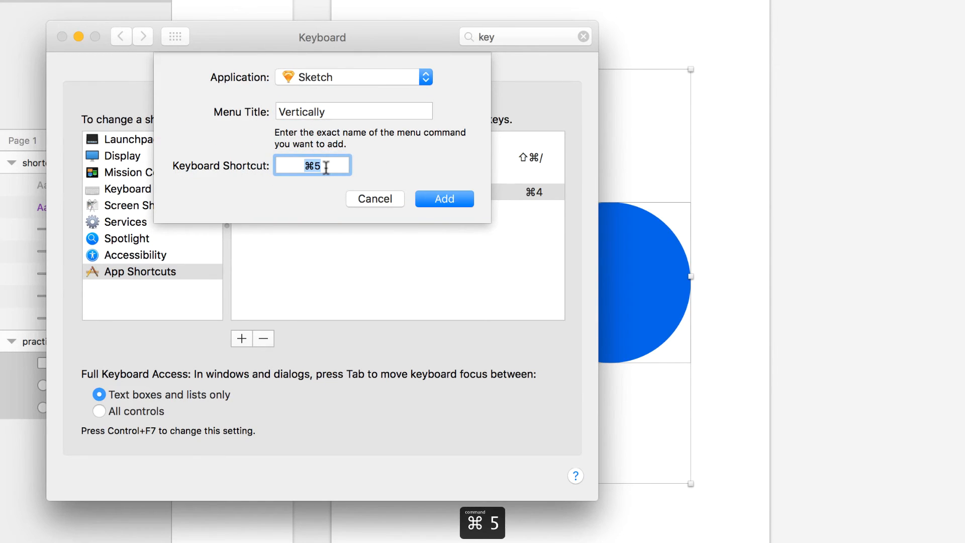
{"action": "left_click", "coordinate": [443, 198]}
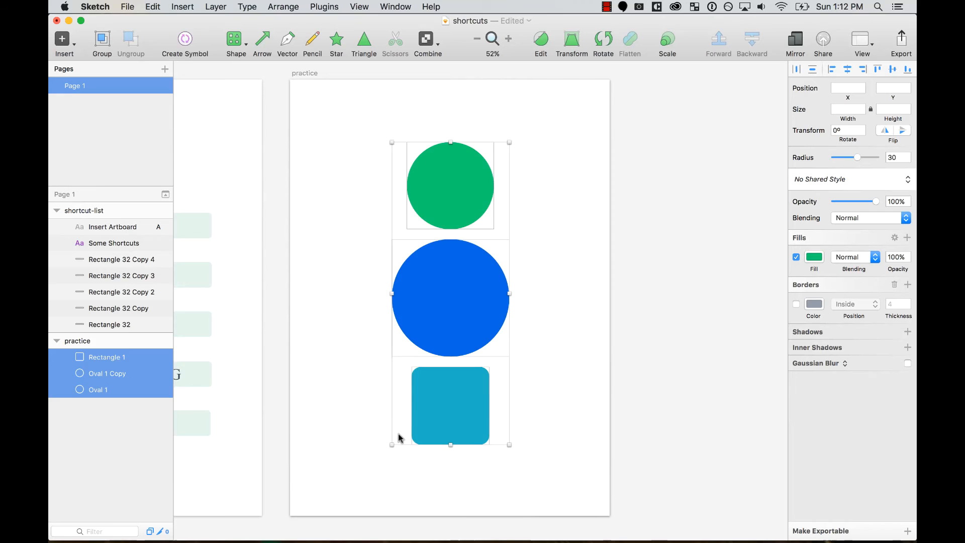
Step: Align the three shapes' centres with ⌘5, then browse the Arrange, Window and Help menus
{"action": "key", "text": "cmd+5"}
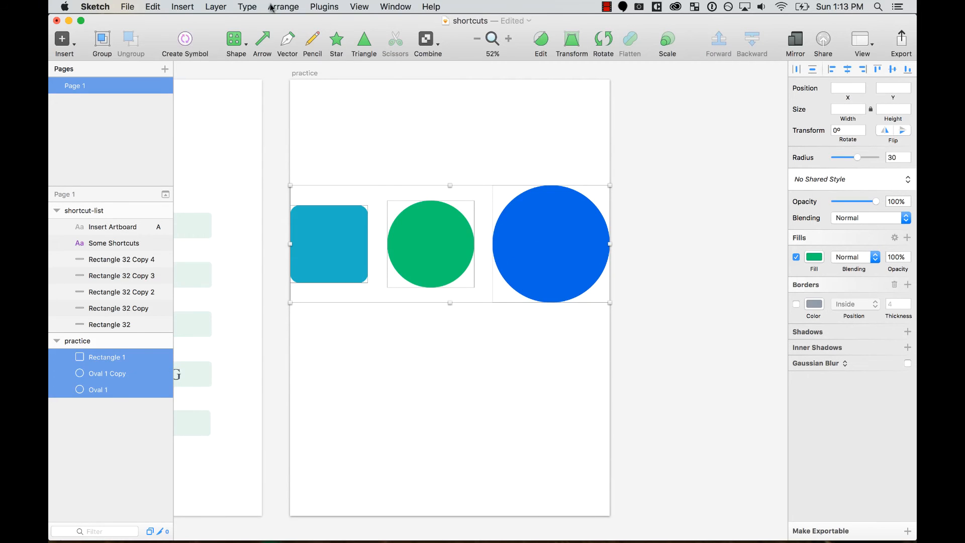
{"action": "left_click", "coordinate": [284, 7]}
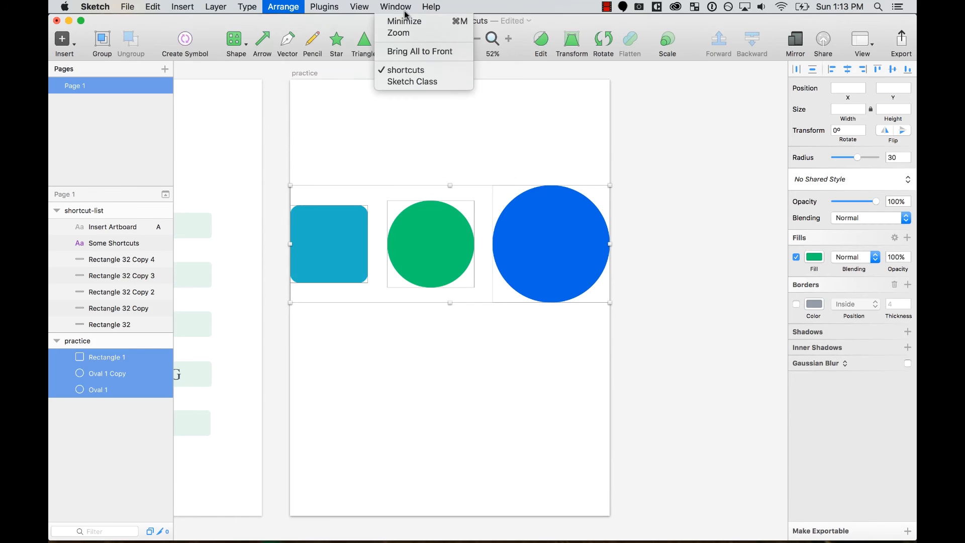
{"action": "left_click", "coordinate": [431, 7]}
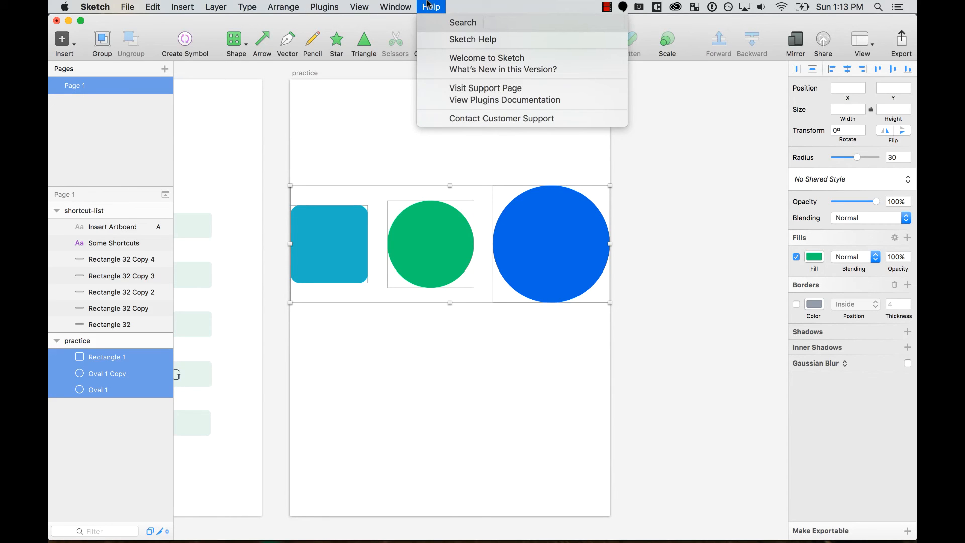
Step: Confirm Align Objects lists ⌘4 and ⌘5, then deselect the shapes on the canvas
{"action": "left_click", "coordinate": [283, 7]}
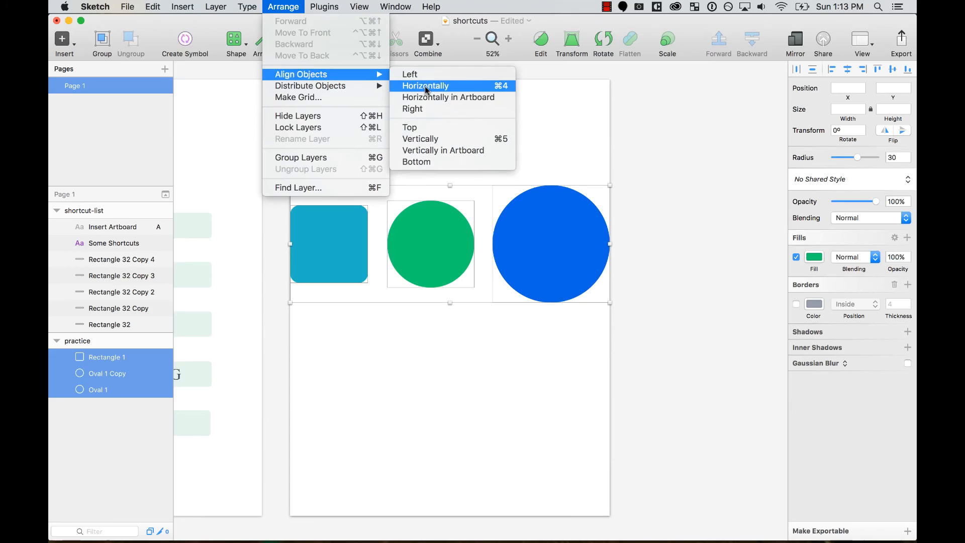
{"action": "mouse_move", "coordinate": [421, 139]}
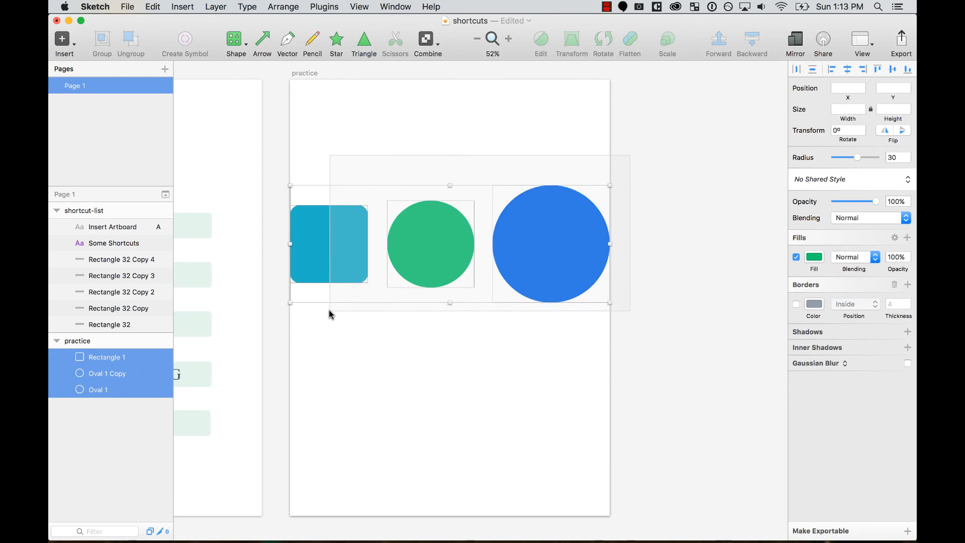
{"action": "left_click", "coordinate": [695, 153]}
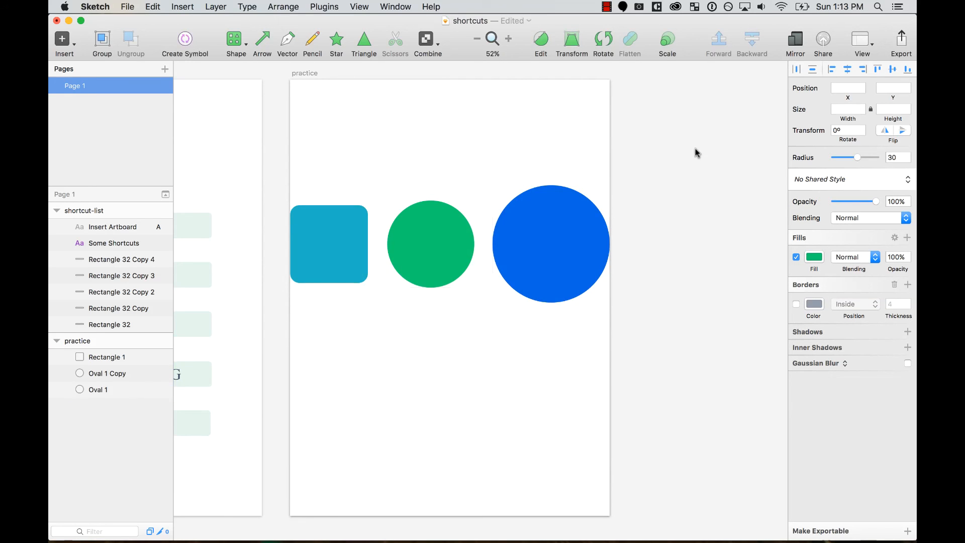